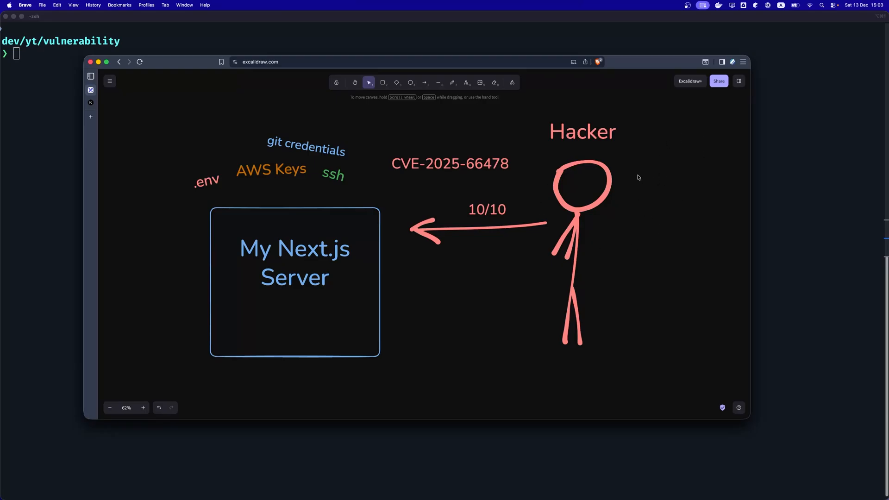
{"action": "mouse_move", "coordinate": [660, 116]}
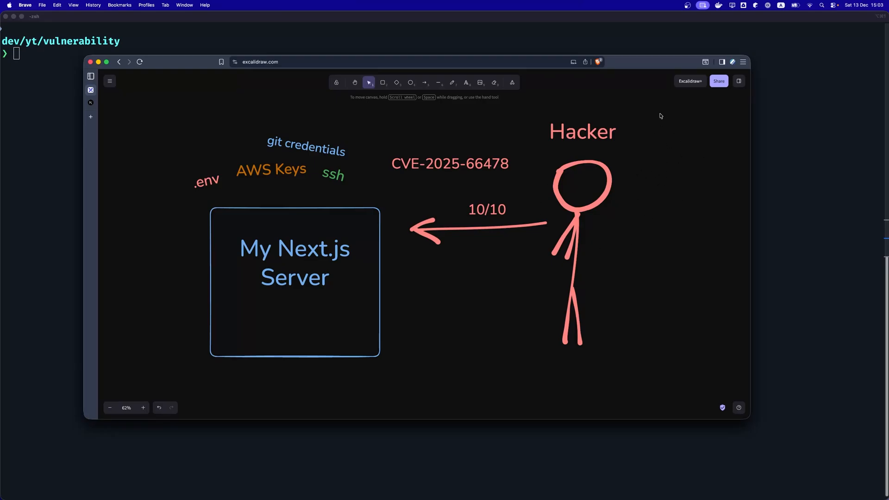
{"action": "mouse_move", "coordinate": [401, 230]}
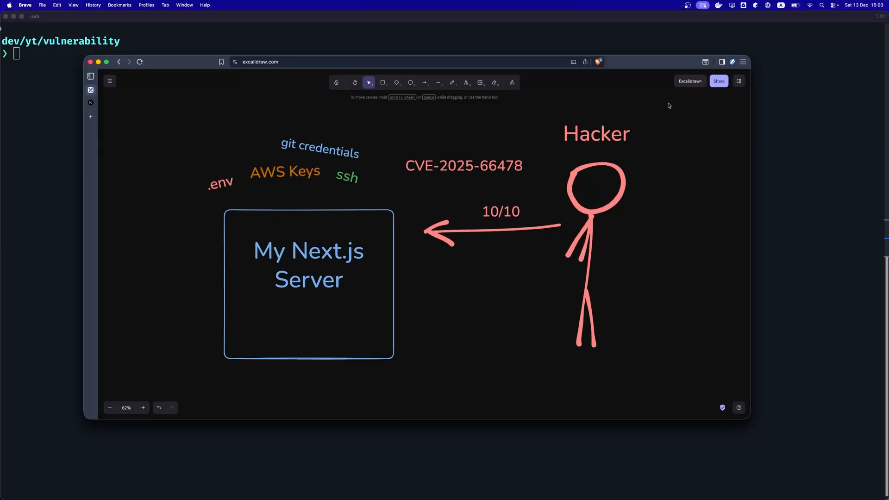
{"action": "mouse_move", "coordinate": [533, 191]}
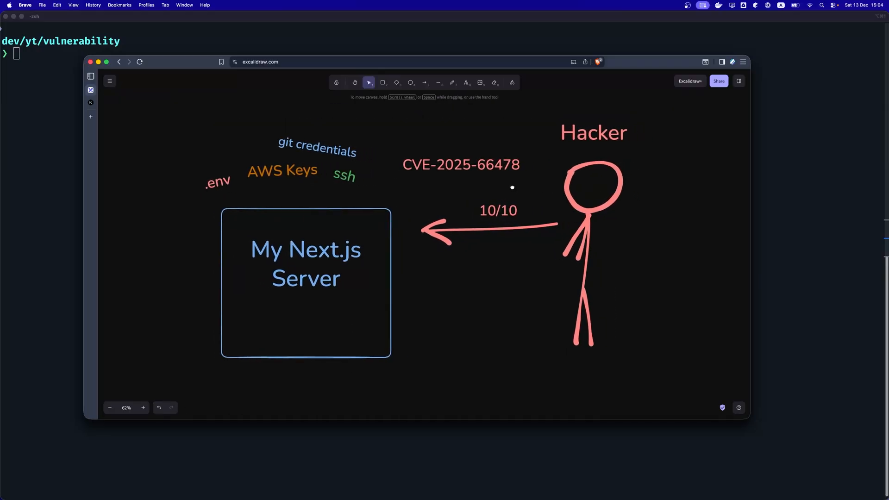
{"action": "mouse_move", "coordinate": [512, 186]}
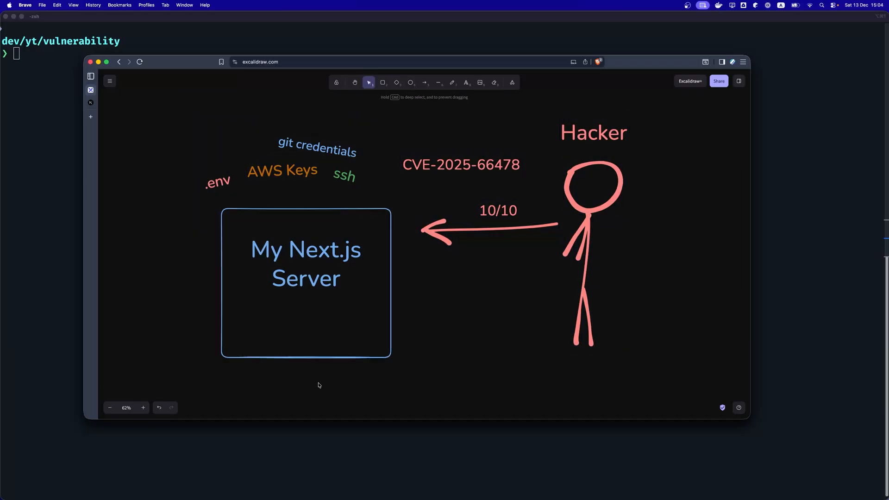
{"action": "mouse_move", "coordinate": [458, 297]}
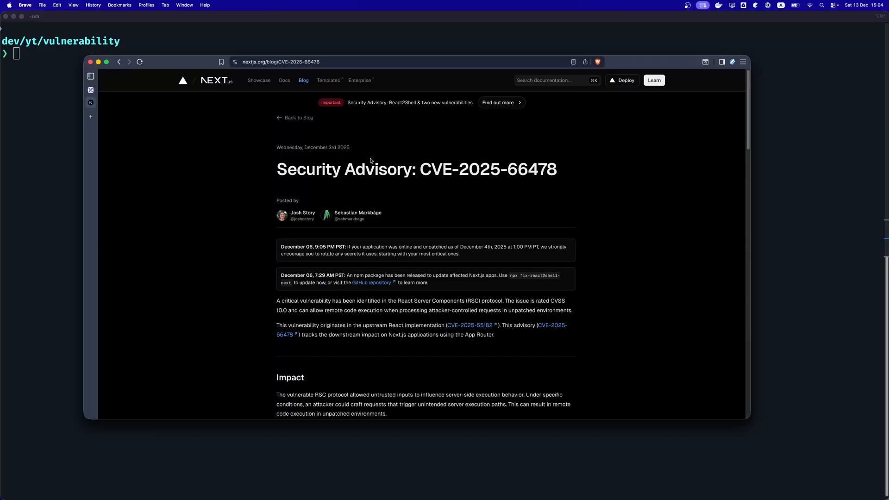
{"action": "mouse_move", "coordinate": [272, 156]}
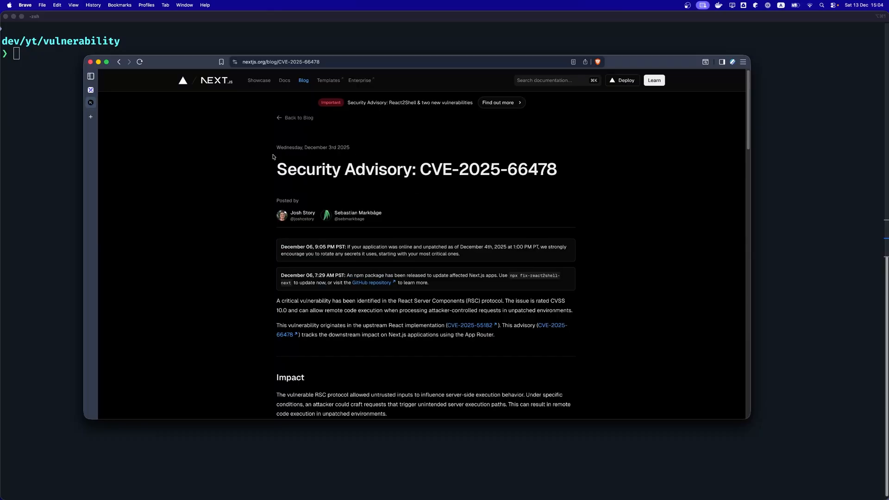
Step: Run grep -E "xmrig|kal.tar.gz" video-logs.txt to list the miner-related log entries
{"action": "scroll", "scroll_direction": "down", "scroll_amount": 3}
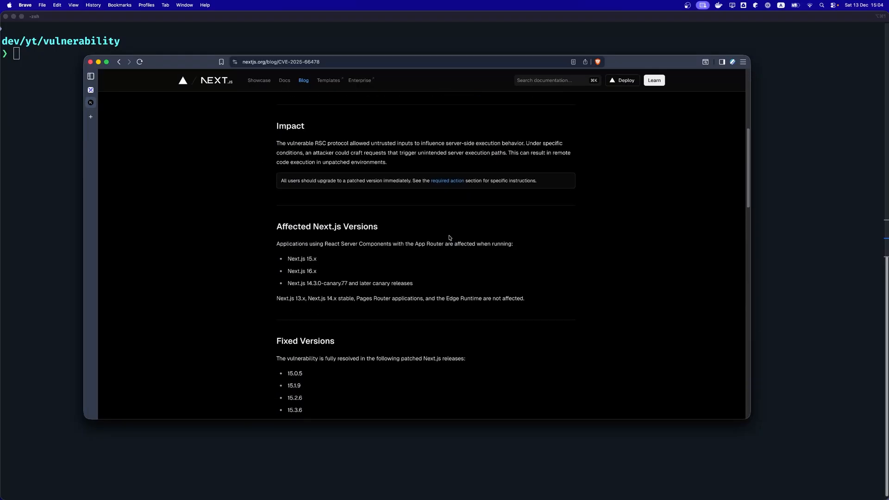
{"action": "scroll", "scroll_direction": "down", "scroll_amount": 3}
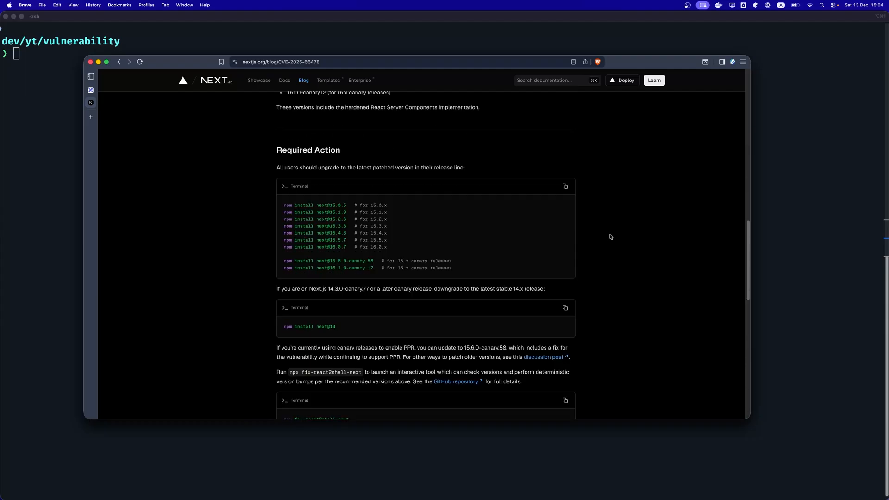
{"action": "scroll", "scroll_direction": "up", "scroll_amount": 3}
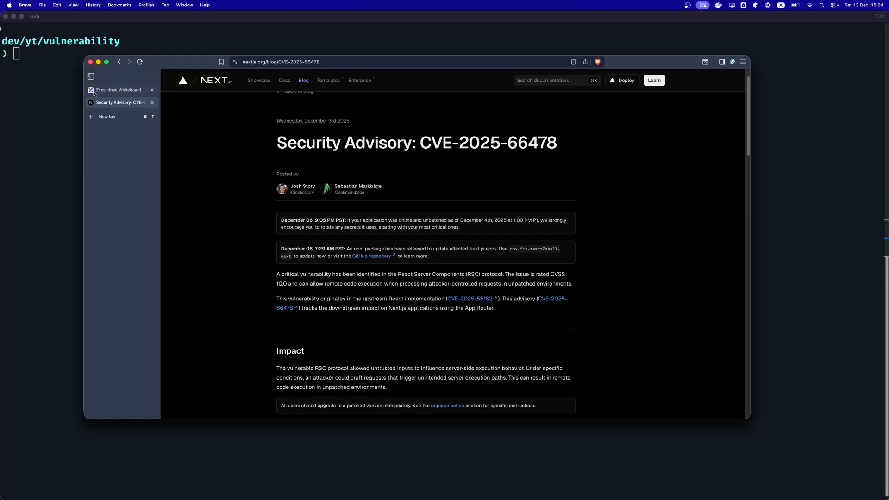
{"action": "left_click", "coordinate": [119, 90]}
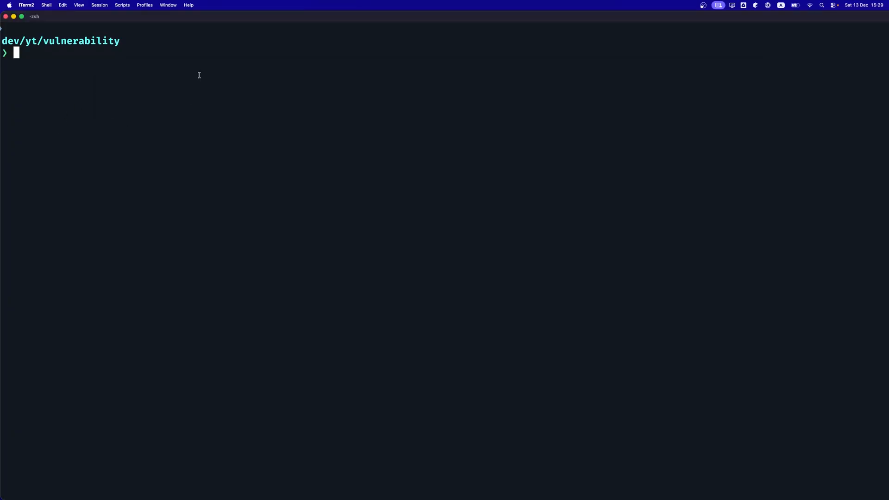
{"action": "type", "text": "grep -E \"xmrig|kal.tar.gz\" video-logs.txt"}
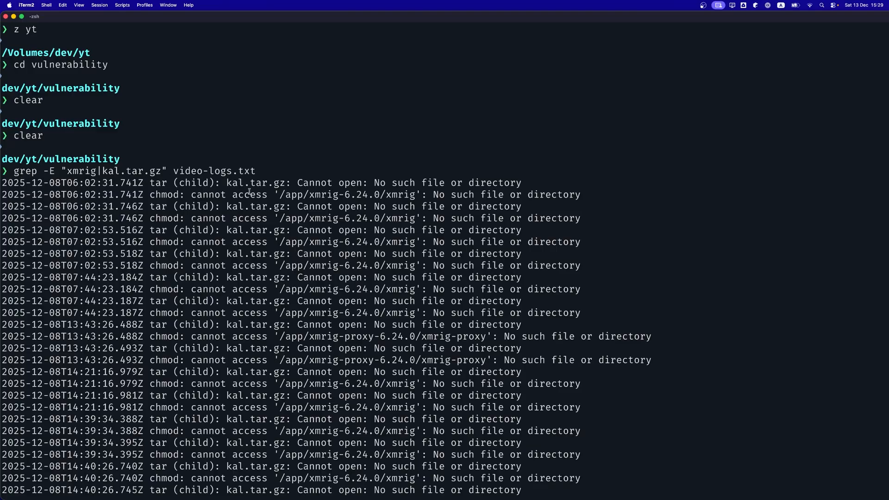
{"action": "mouse_move", "coordinate": [597, 195]}
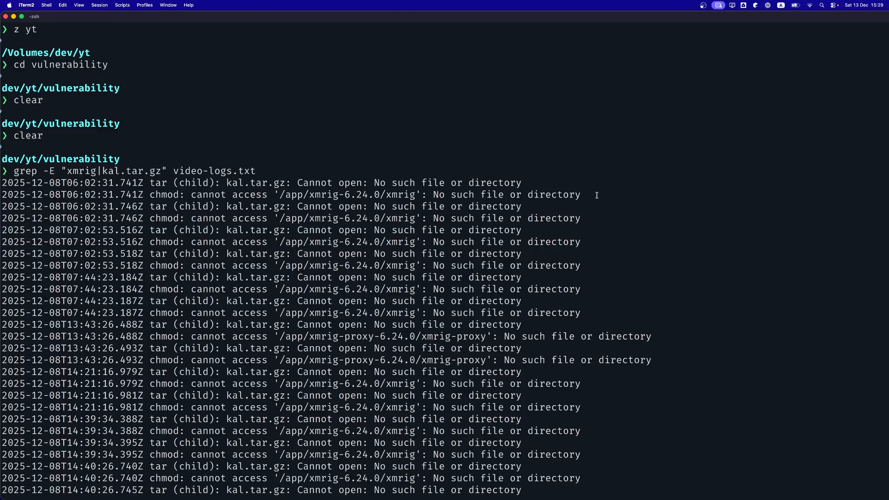
Step: Highlight the chmod 'No such file or directory' error line in the results
{"action": "double_click", "coordinate": [158, 183]}
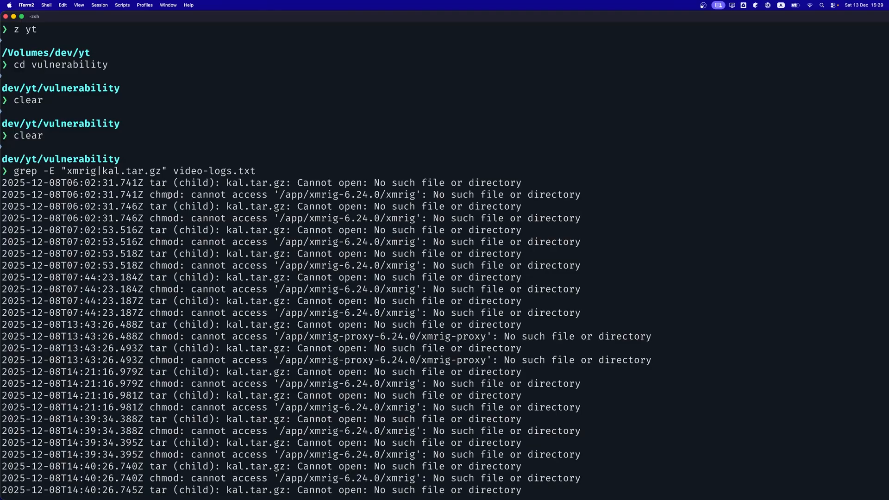
{"action": "mouse_move", "coordinate": [158, 194]}
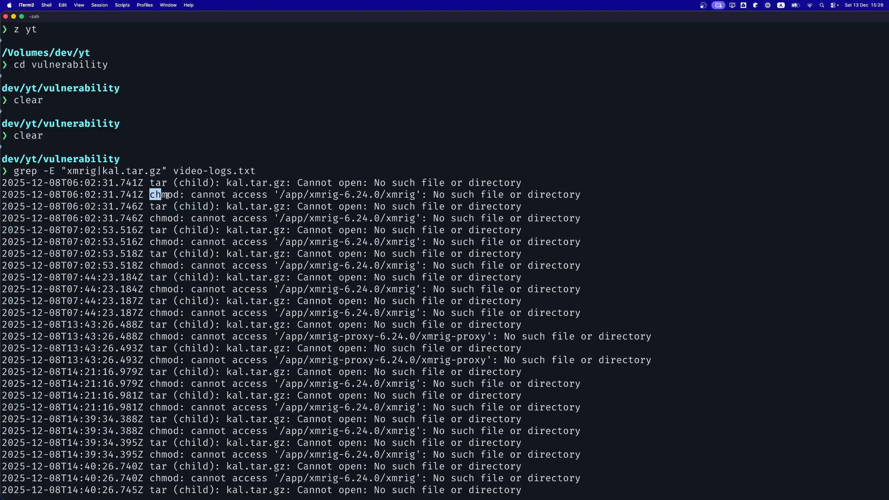
{"action": "left_click_drag", "start_coordinate": [153, 195], "coordinate": [580, 195]}
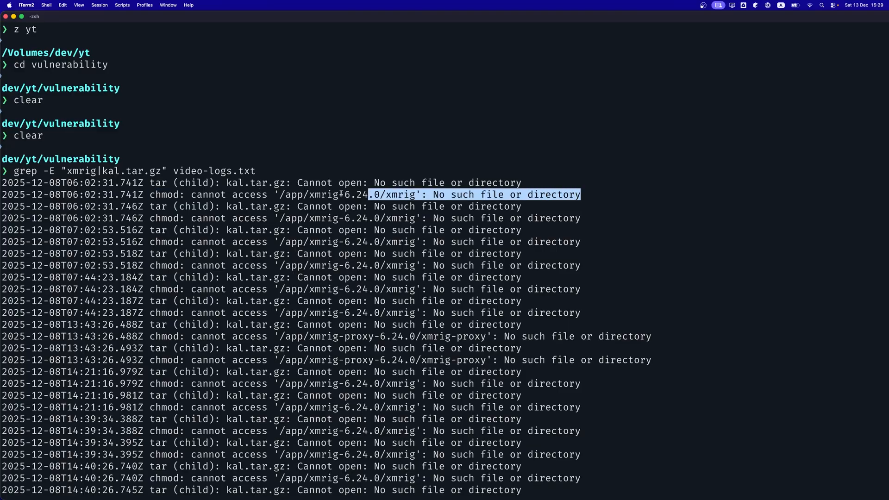
{"action": "scroll", "scroll_direction": "down", "scroll_amount": 3}
{"action": "type", "text": "grep -E \"cat .*(\\.env|\\.ssh|\\.aws)\" video-logs.txt"}
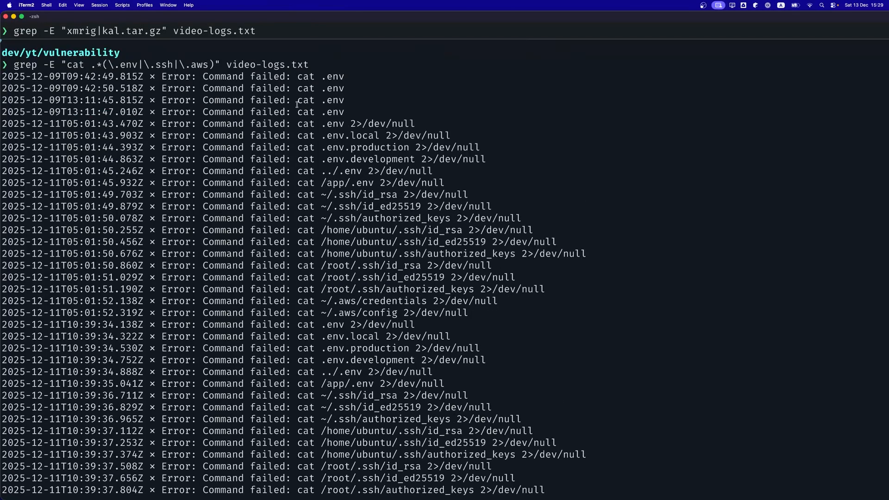
Step: Highlight cat, the .env file and the ~/.ssh/authorized_keys path in the failed read attempts
{"action": "double_click", "coordinate": [306, 76]}
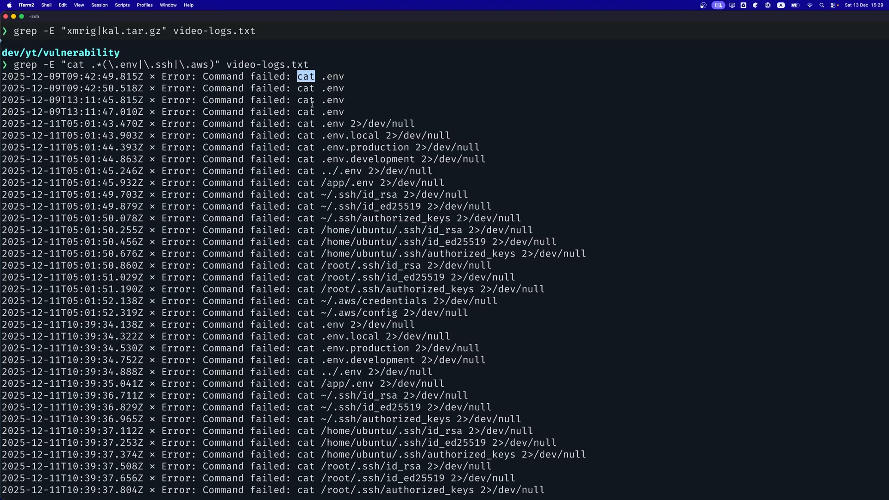
{"action": "double_click", "coordinate": [332, 76]}
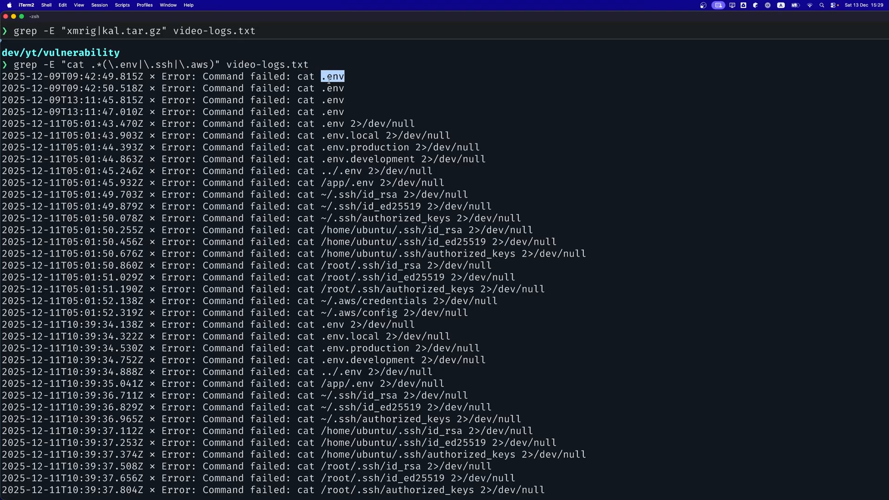
{"action": "mouse_move", "coordinate": [357, 94]}
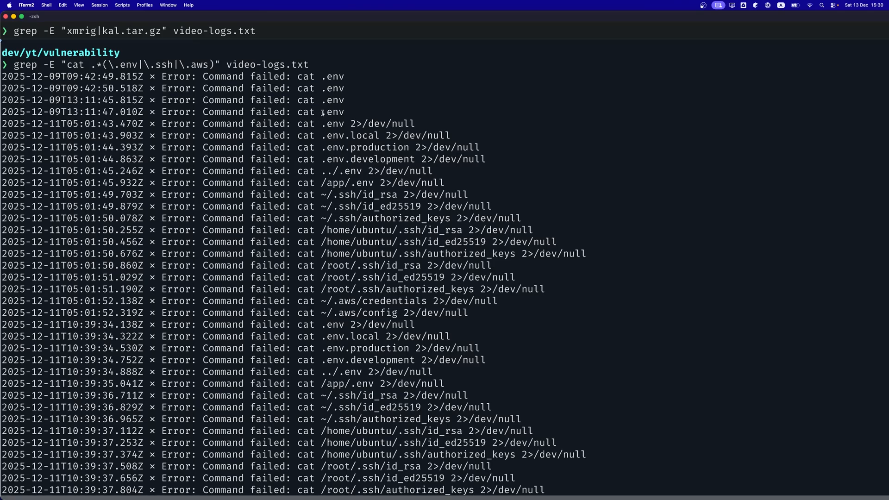
{"action": "double_click", "coordinate": [332, 100]}
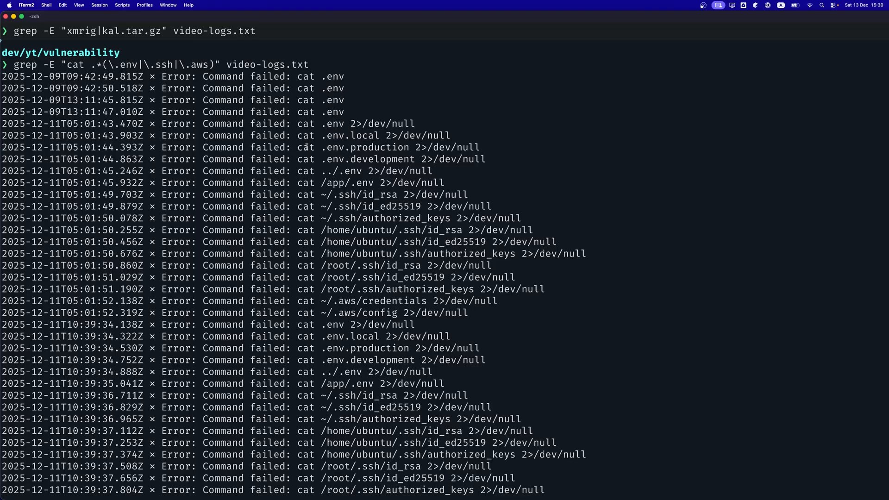
{"action": "double_click", "coordinate": [366, 159]}
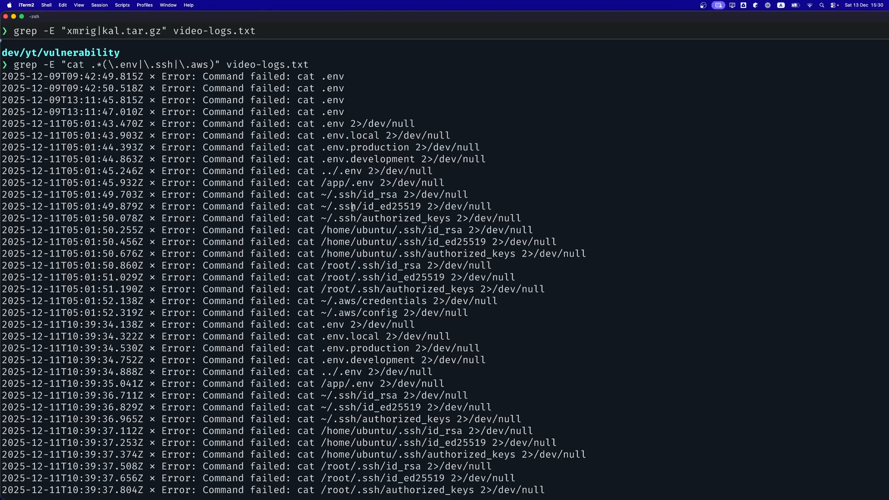
{"action": "double_click", "coordinate": [385, 218]}
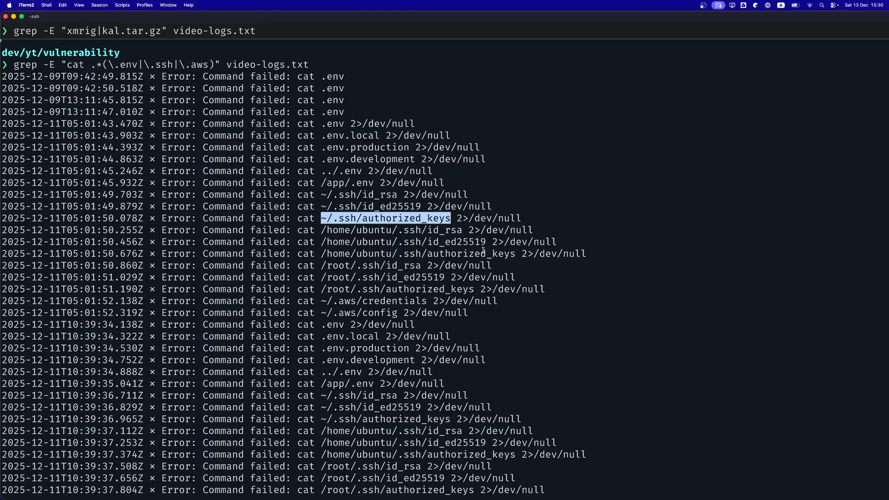
{"action": "scroll", "scroll_direction": "down", "scroll_amount": 3}
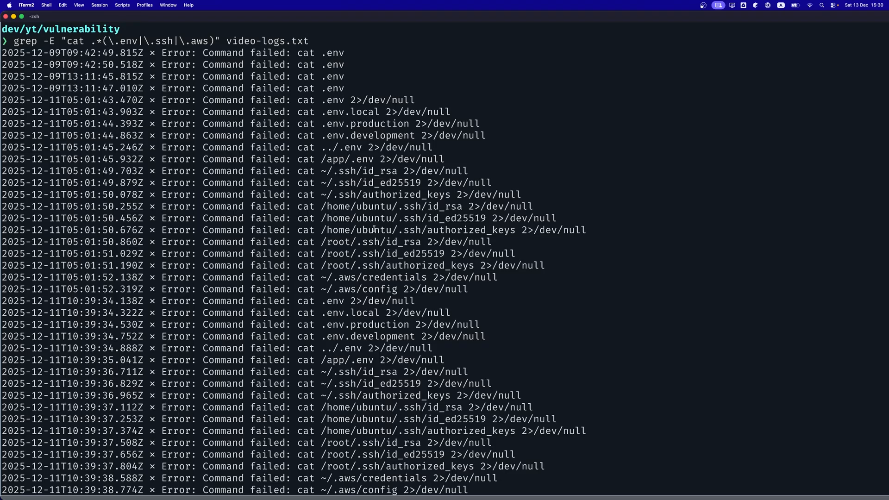
{"action": "double_click", "coordinate": [331, 88]}
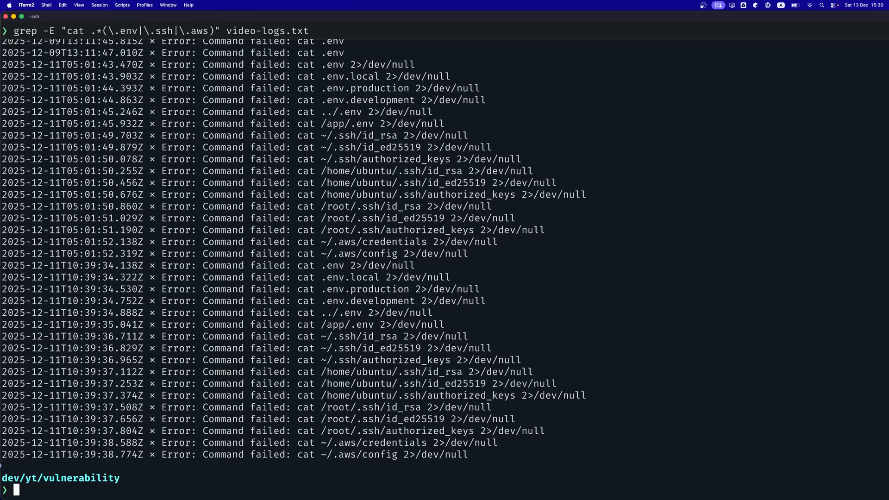
{"action": "mouse_move", "coordinate": [337, 455]}
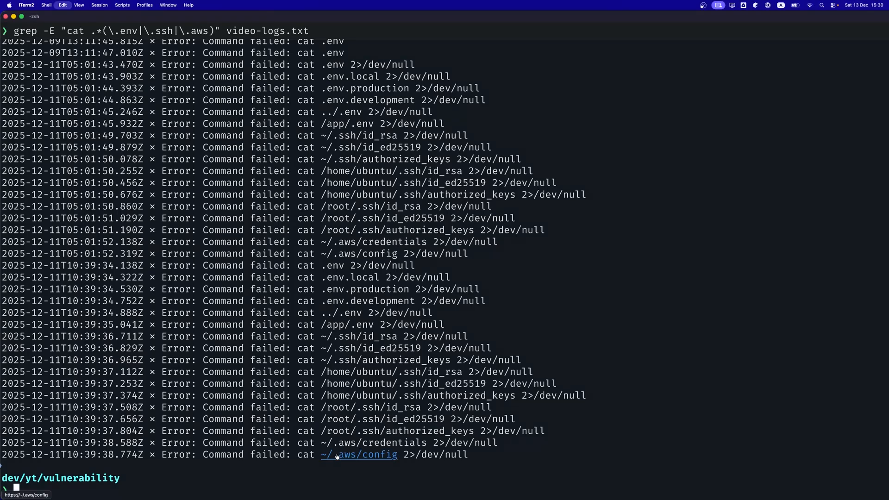
Step: Run grep -A 20 "NEXT_REDIRECT" | head -n 30 and highlight the root-owned file listing
{"action": "type", "text": "grep -A 20 \"NEXT_REDIRECT\" video-logs.txt | head -n 30"}
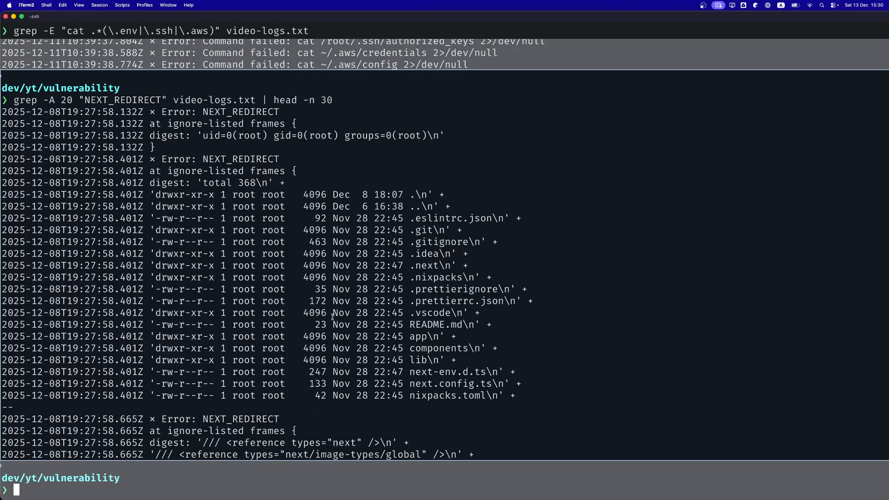
{"action": "double_click", "coordinate": [158, 194]}
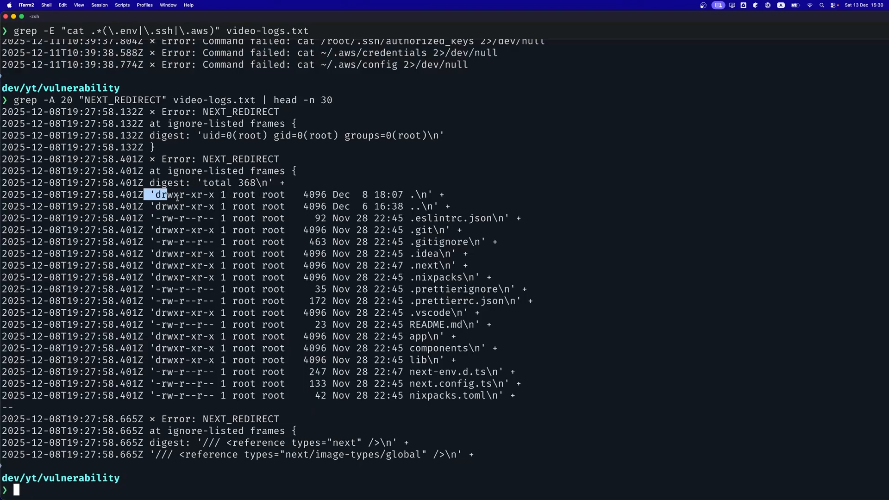
{"action": "left_click_drag", "start_coordinate": [158, 194], "coordinate": [511, 396]}
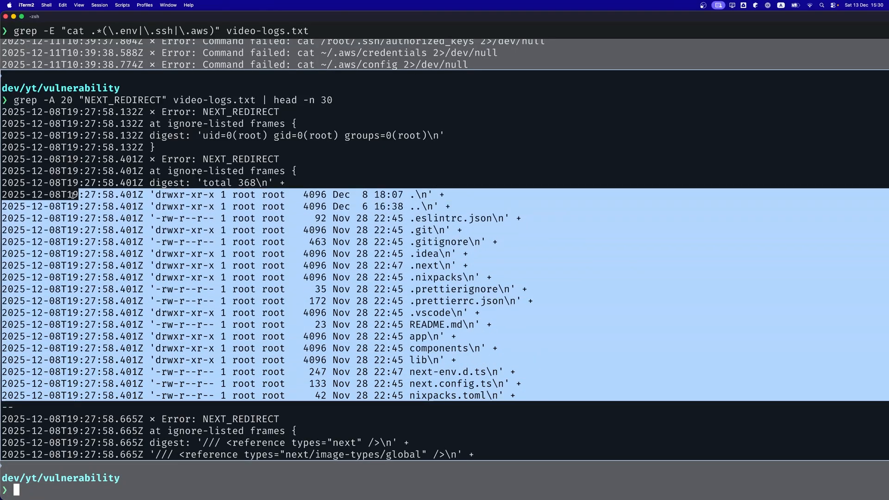
{"action": "double_click", "coordinate": [184, 195]}
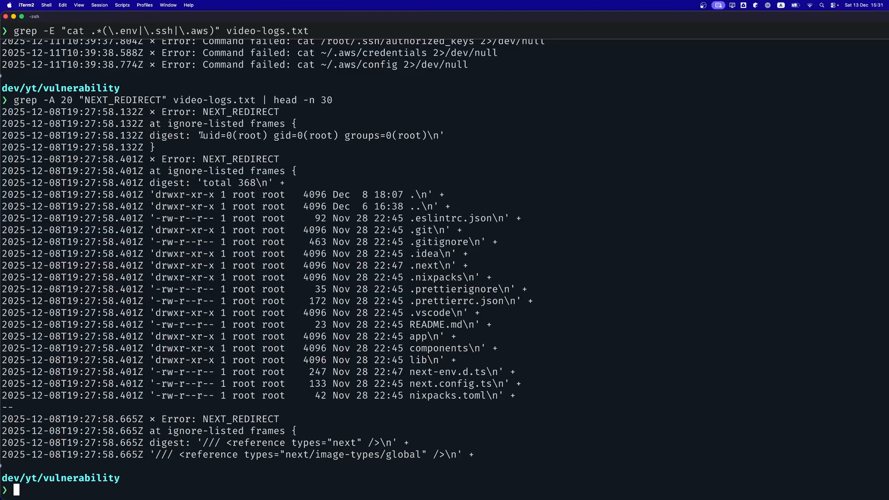
Step: Highlight the failed cat command, then enter grep "ping -c" video-logs.txt
{"action": "double_click", "coordinate": [305, 135]}
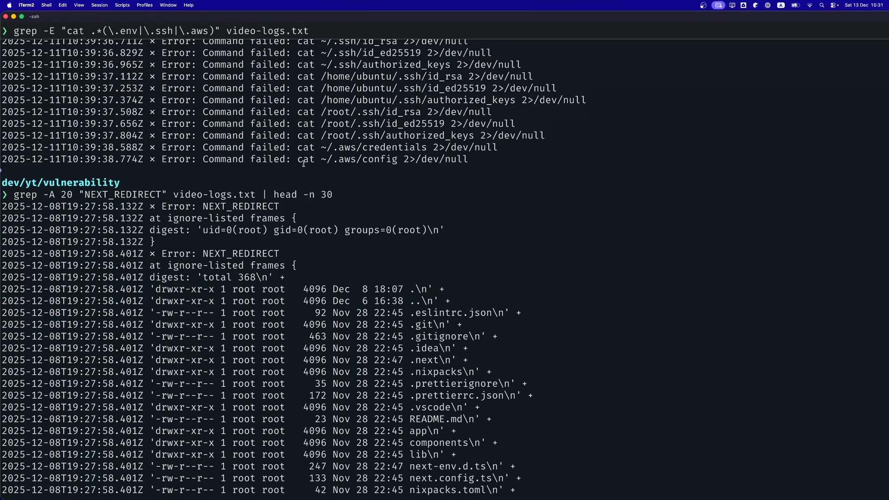
{"action": "double_click", "coordinate": [257, 160]}
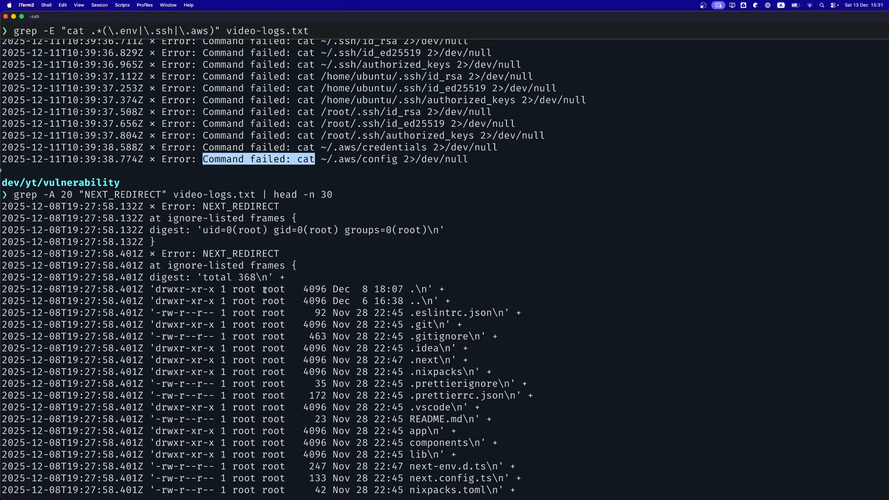
{"action": "scroll", "scroll_direction": "down", "scroll_amount": 3}
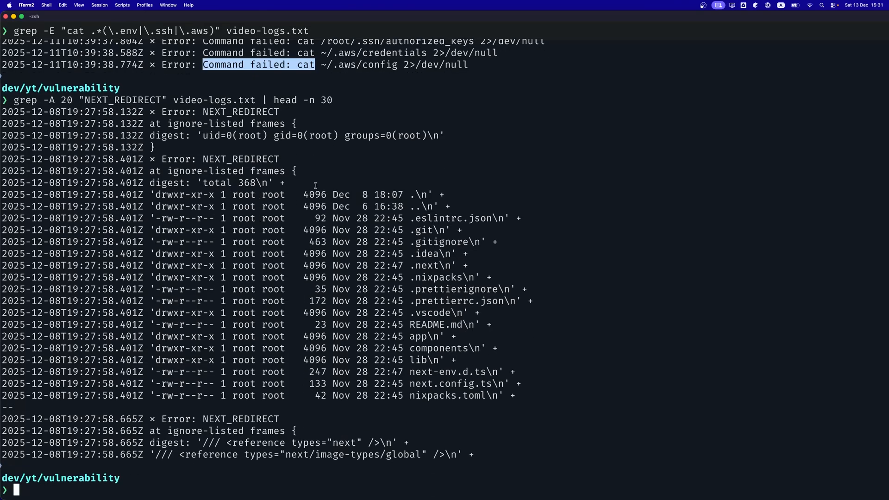
{"action": "type", "text": "grep \"ping -c\" video-logs.txt"}
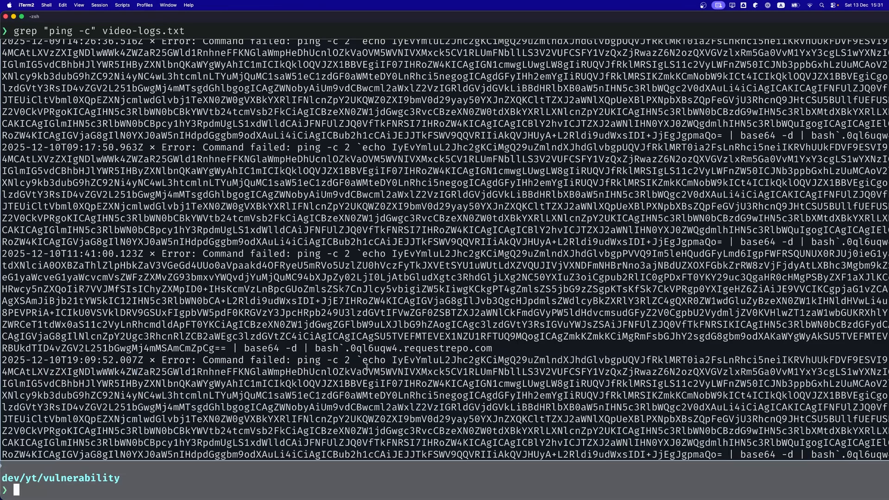
Step: Select part of a base64 payload in the failed ping command results
{"action": "double_click", "coordinate": [374, 361]}
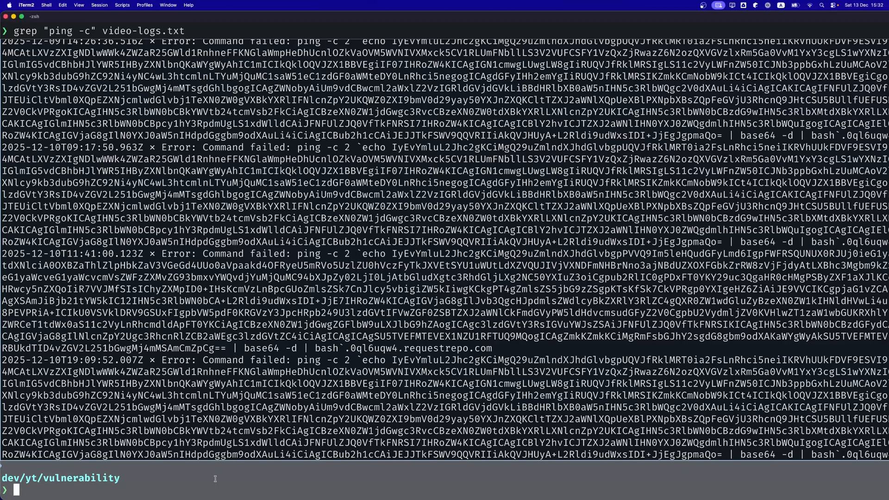
Step: Count and sort 'command not found' errors with grep -i | sort | uniq -c | sort -nr | head -n 100
{"action": "type", "text": "grep -i \"command not found\" video-logs.txt | sort | uniq -c | sort -nr | head -n 100"}
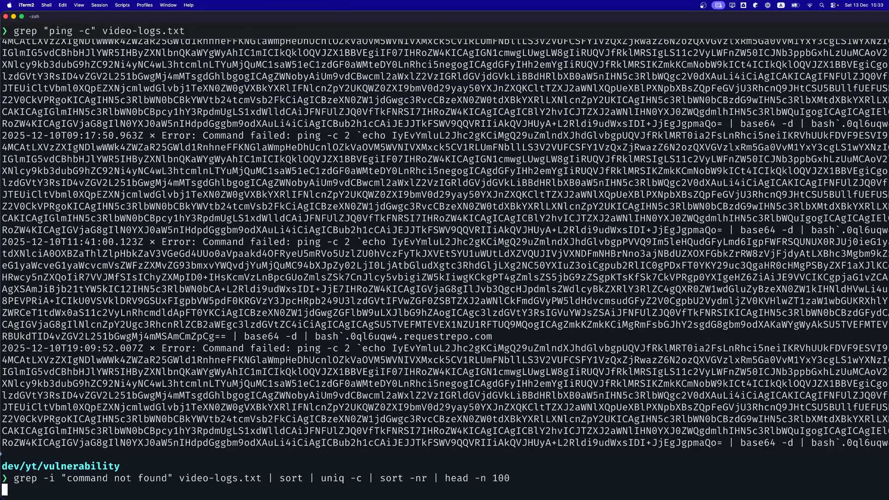
{"action": "key", "text": "Return"}
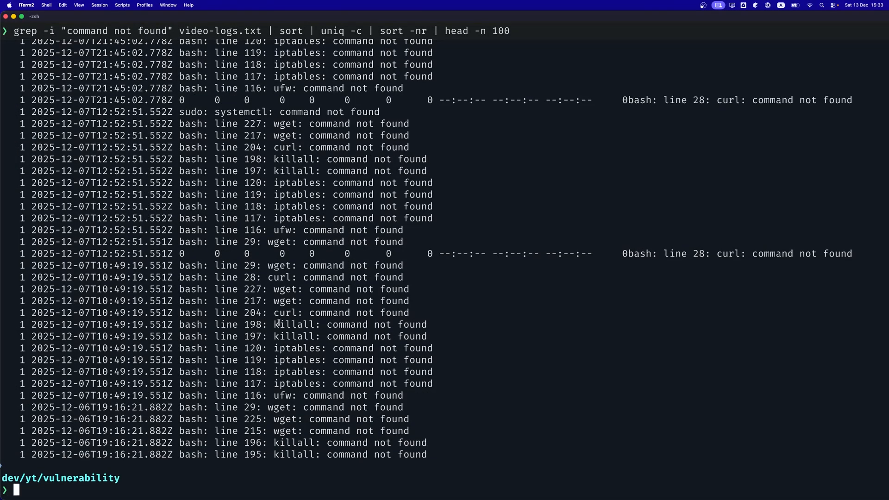
{"action": "mouse_move", "coordinate": [272, 336]}
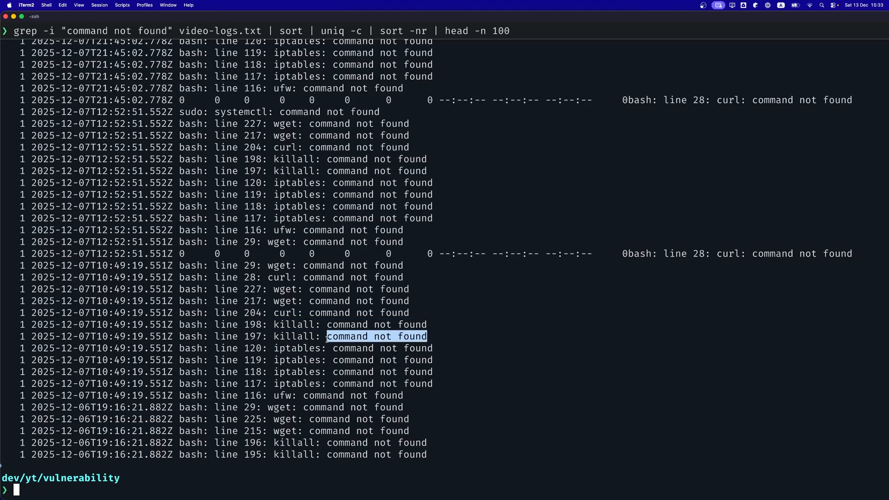
{"action": "mouse_move", "coordinate": [416, 359]}
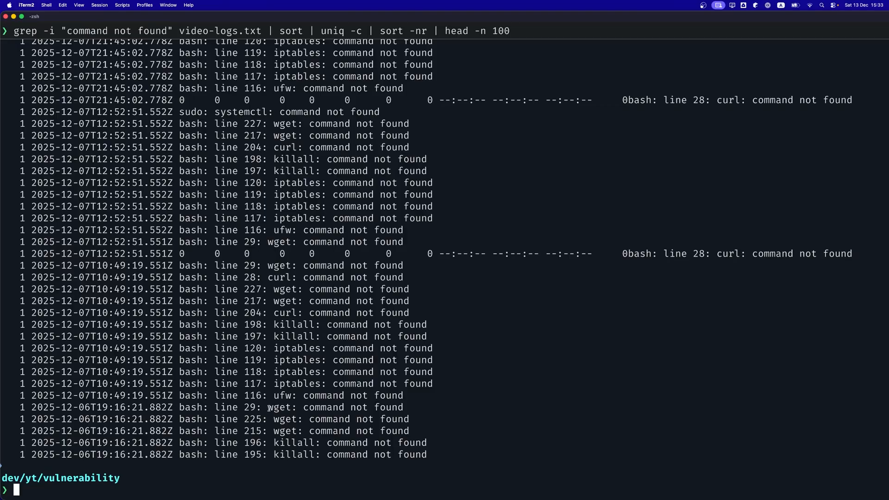
{"action": "double_click", "coordinate": [281, 396]}
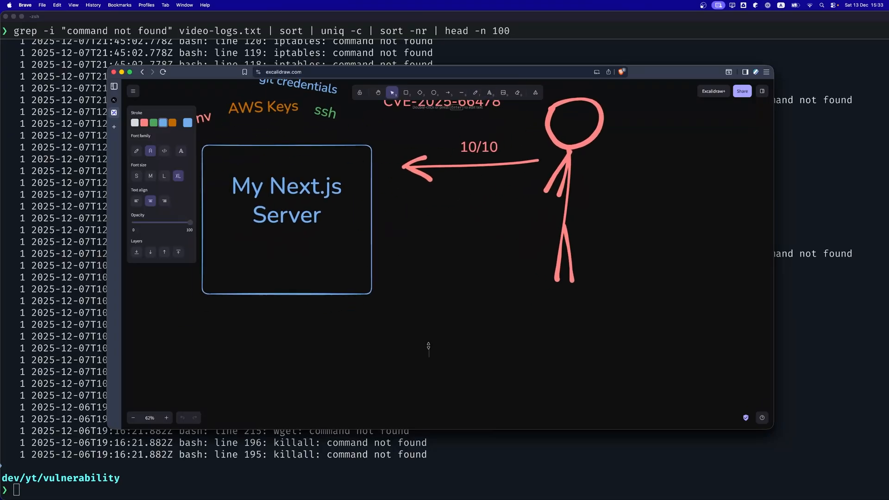
Step: Write the Least privilege principle heading with 'distroless image' and 'root access' lines beneath it
{"action": "type", "text": "Least privilege principle"}
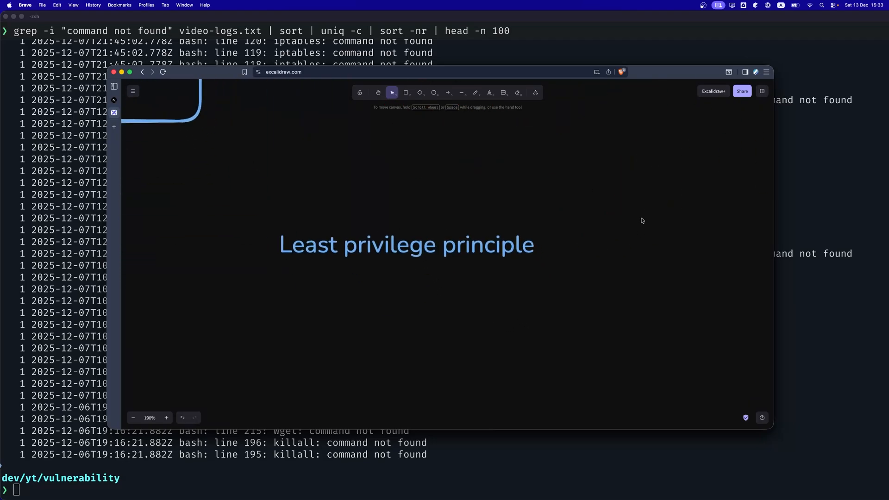
{"action": "mouse_move", "coordinate": [408, 253]}
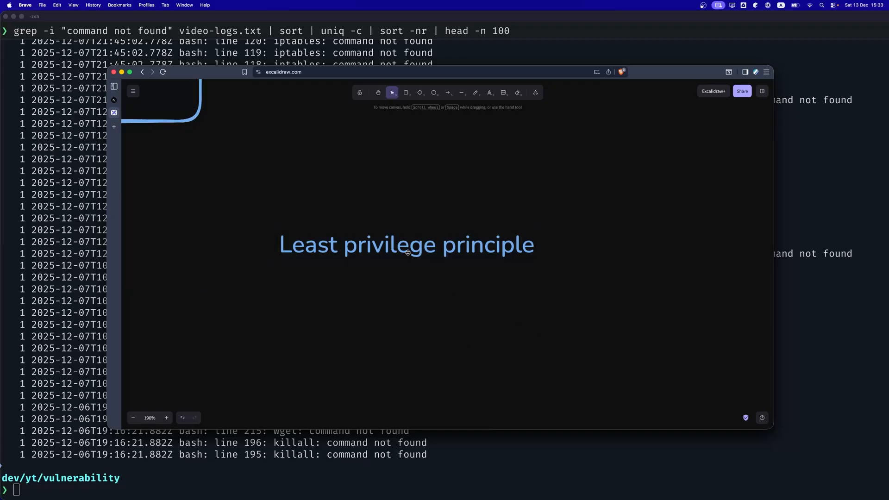
{"action": "double_click", "coordinate": [408, 244]}
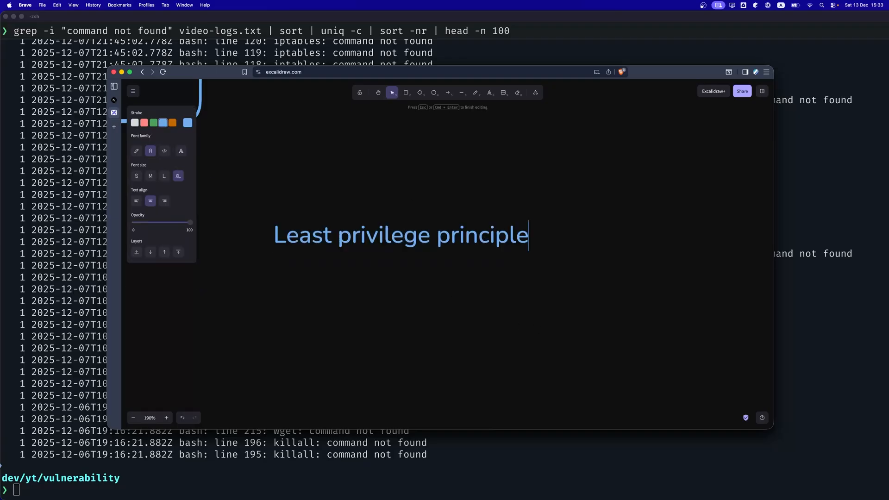
{"action": "type", "text": "cat"}
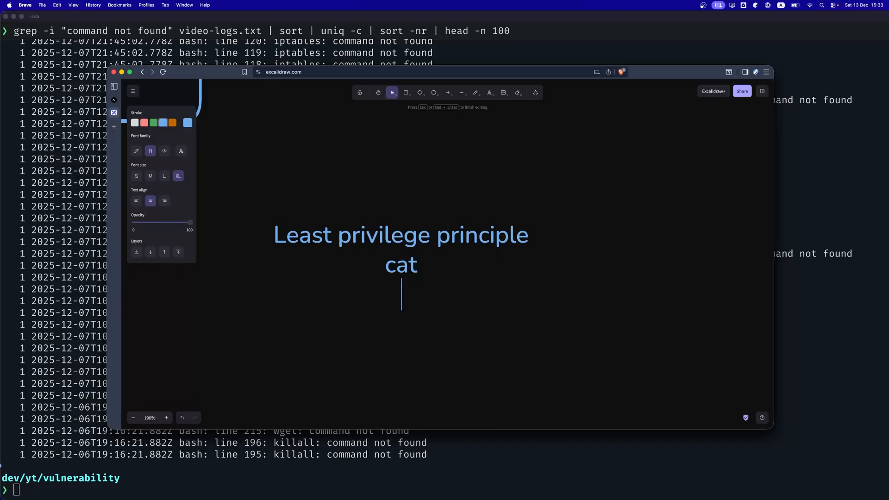
{"action": "type", "text": "wget"}
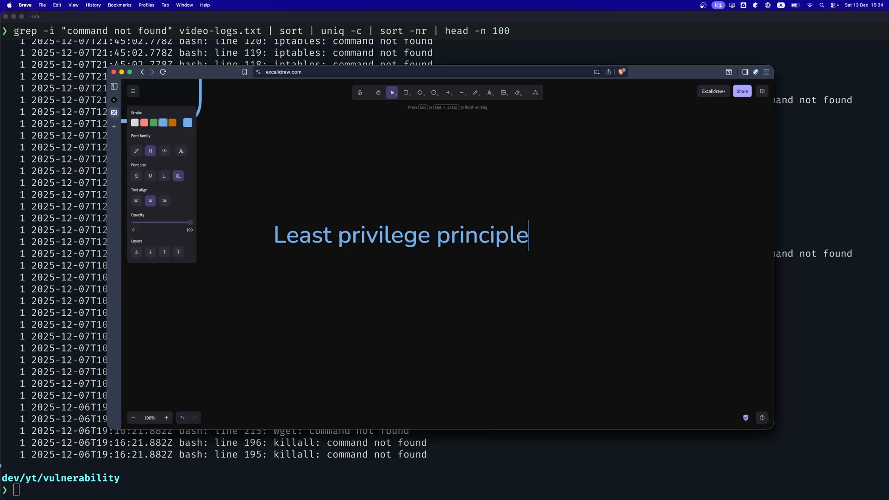
{"action": "left_click", "coordinate": [439, 266]}
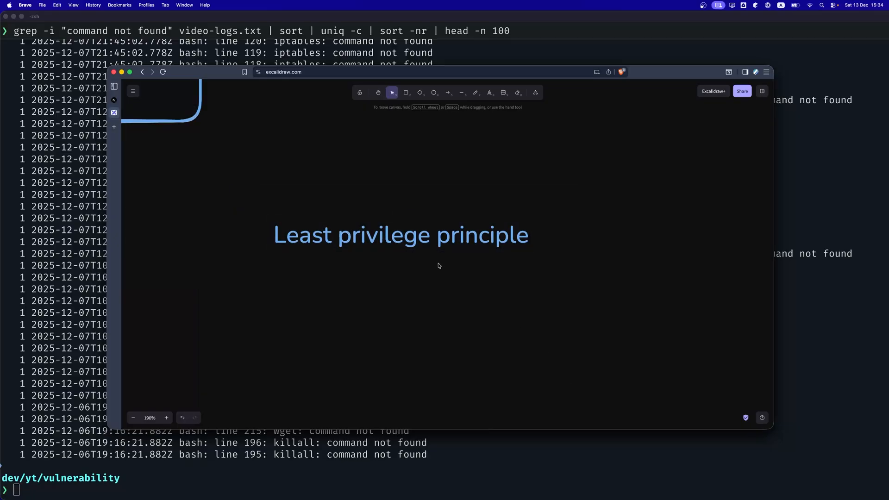
{"action": "type", "text": "distroless image"}
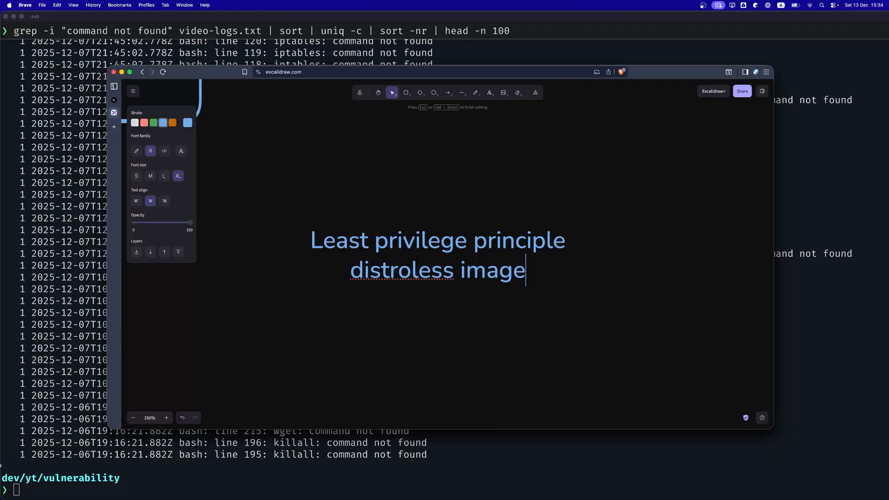
{"action": "type", "text": "root access"}
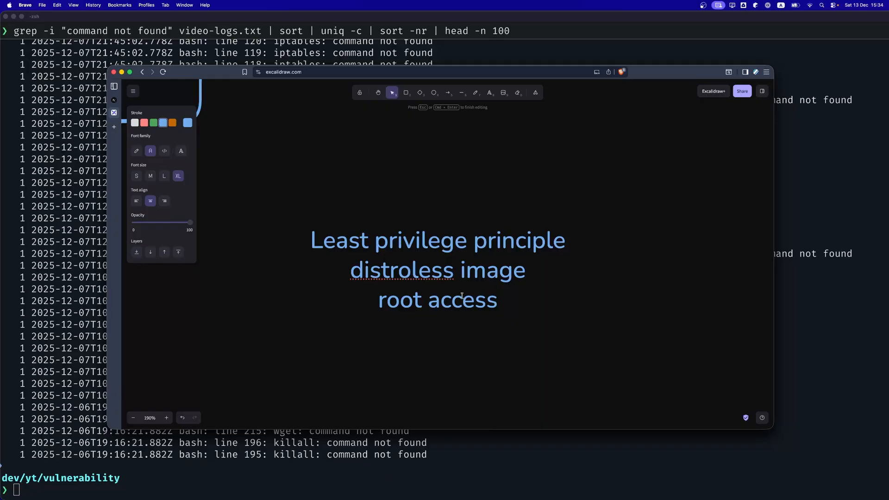
Step: Add a 'cp .env' label with an arrow leading to 'node server.js' below the .env bullet
{"action": "left_click", "coordinate": [483, 122]}
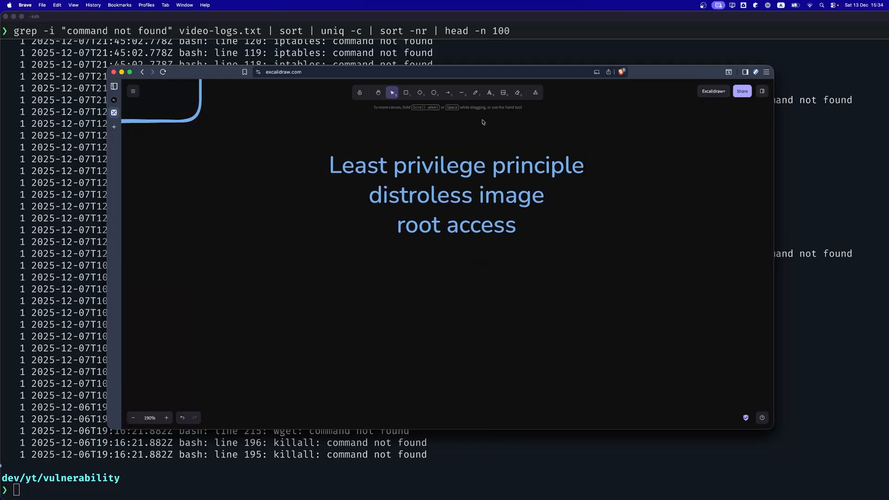
{"action": "left_click", "coordinate": [476, 93]}
{"action": "type", "text": ".env"}
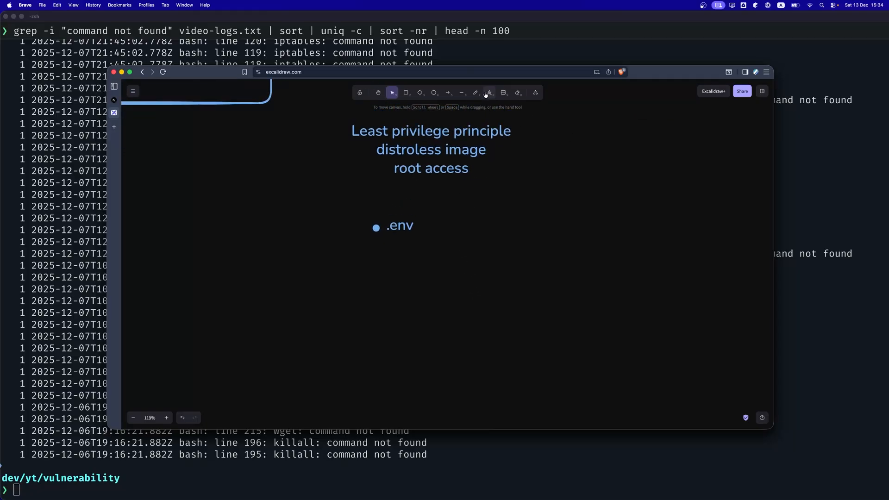
{"action": "left_click", "coordinate": [489, 92]}
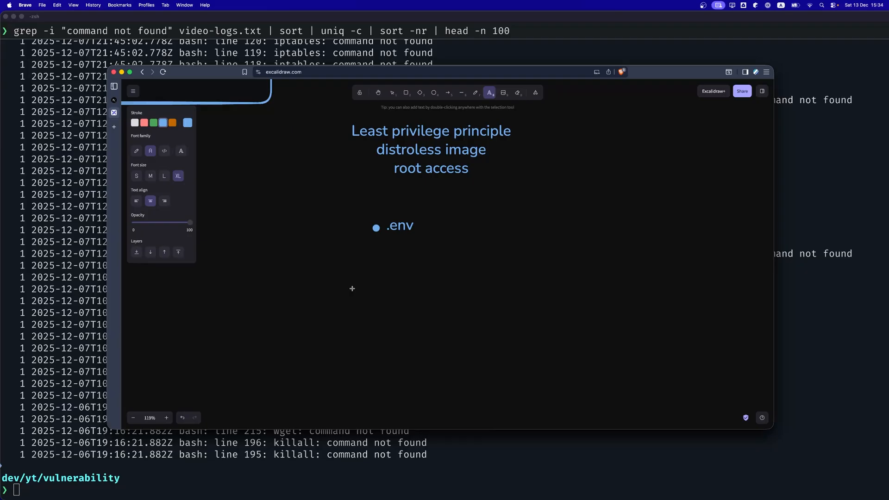
{"action": "type", "text": "cp .env"}
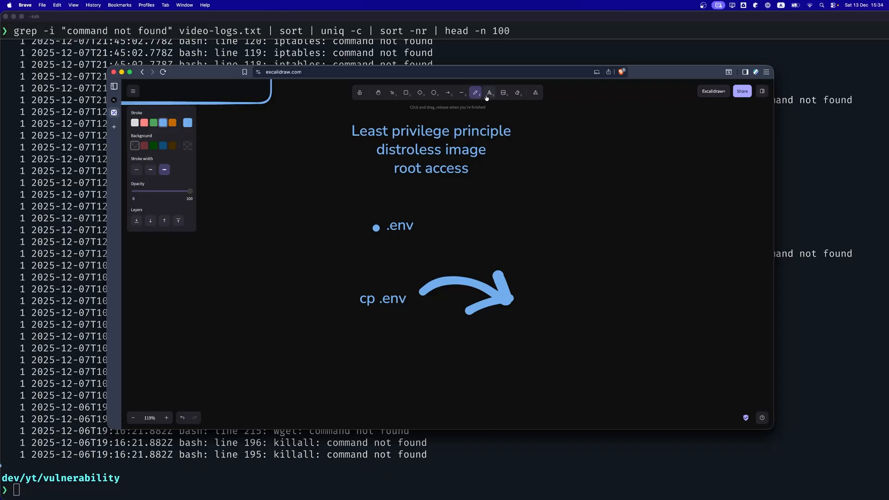
{"action": "type", "text": "node server.js"}
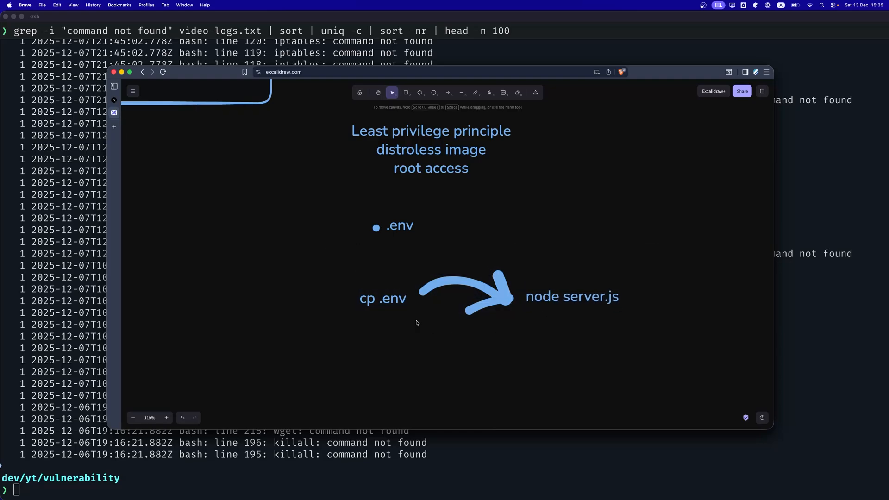
{"action": "mouse_move", "coordinate": [664, 249]}
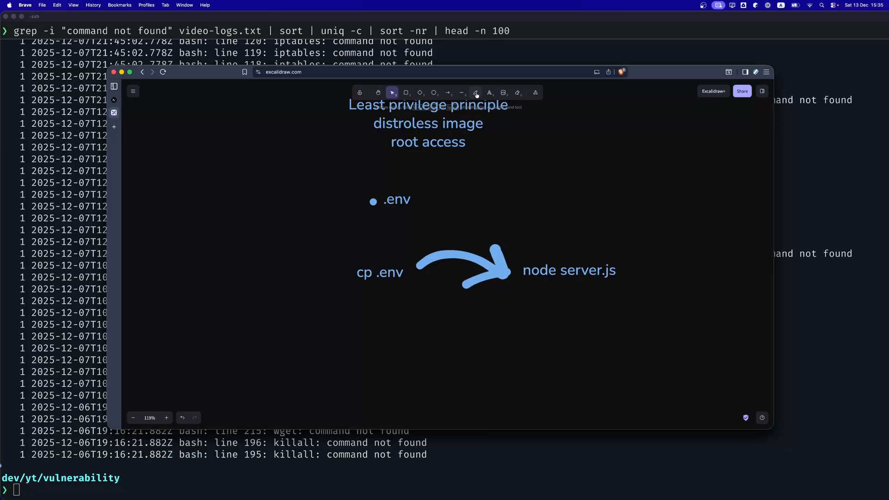
Step: Write the line EXPORT=my_api_key=keyHere node server.js below the arrow
{"action": "left_click", "coordinate": [359, 322]}
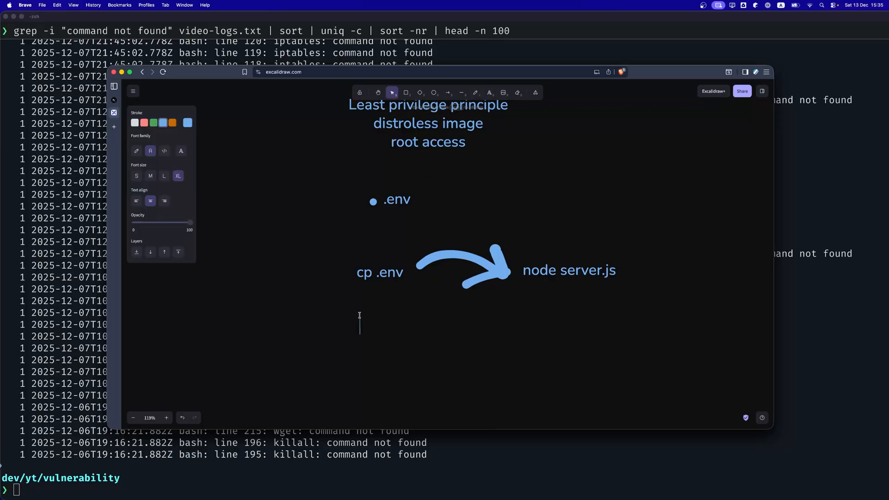
{"action": "type", "text": "export"}
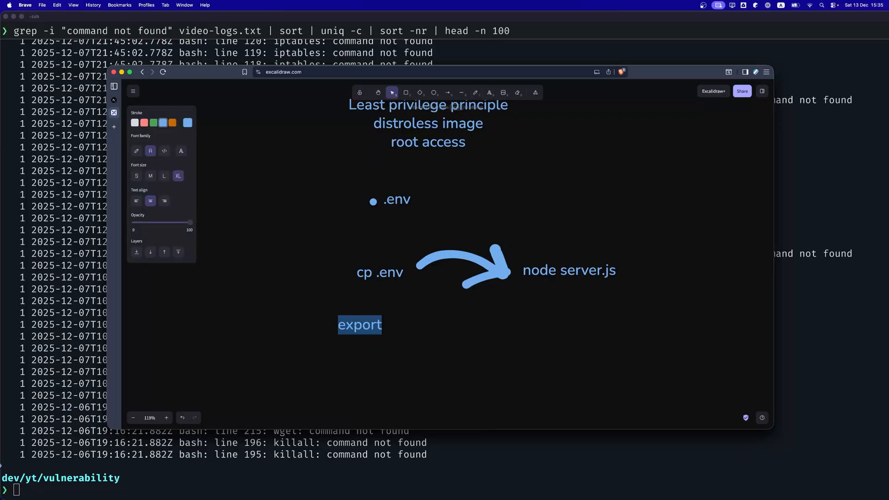
{"action": "type", "text": "EXPORT="}
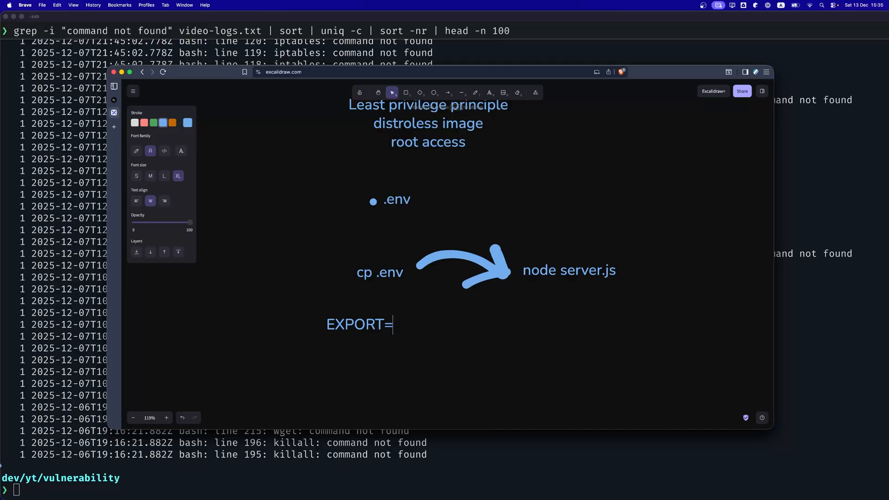
{"action": "type", "text": "my_api_kle"}
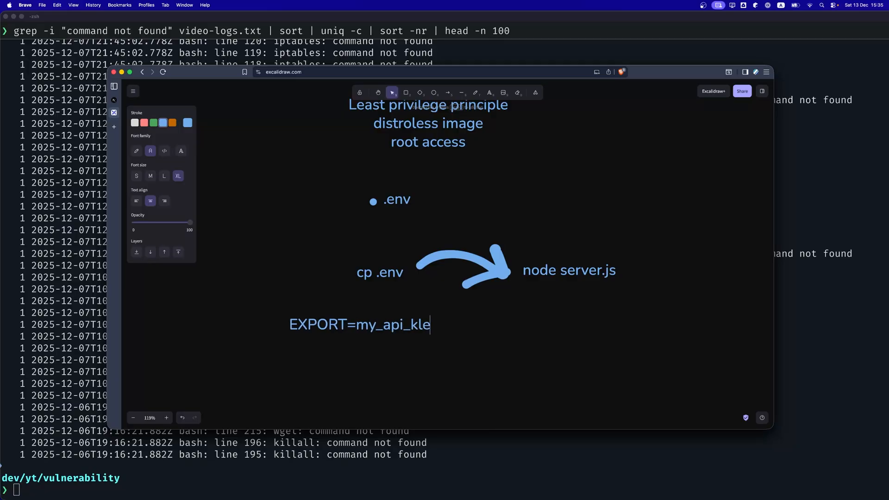
{"action": "type", "text": "y=ke"}
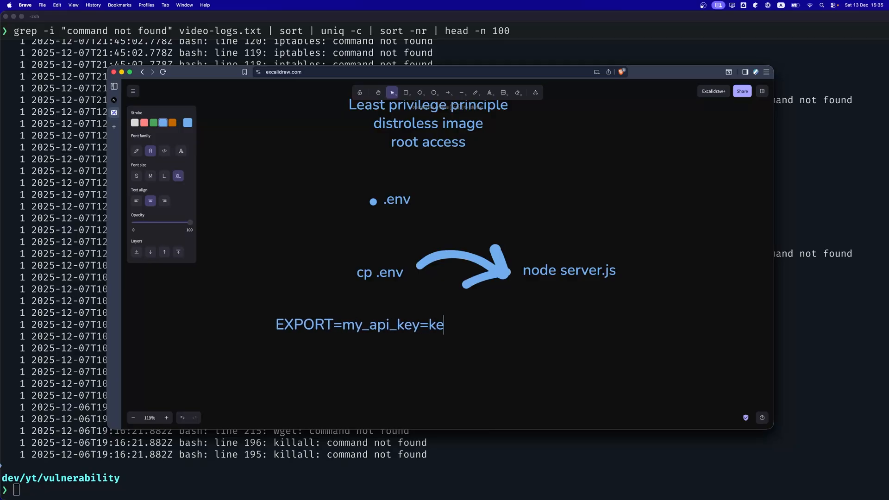
{"action": "type", "text": "yHere node server.js"}
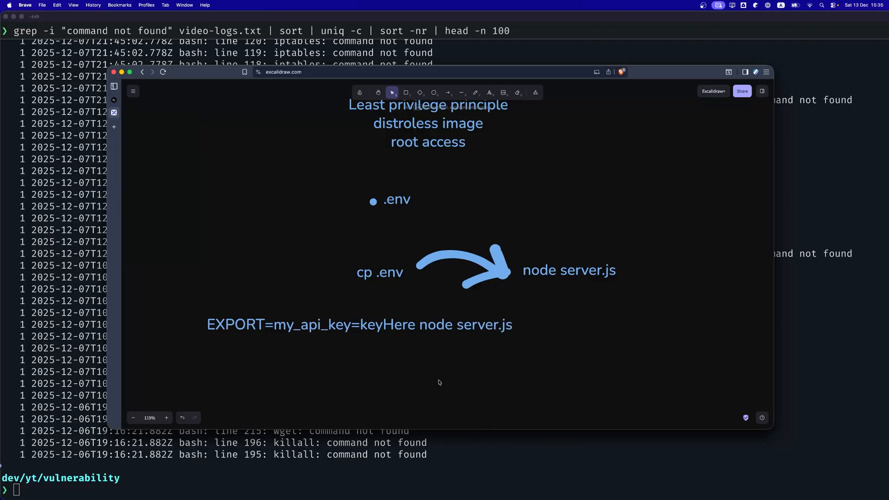
Step: Reselect the EXPORT=my_api_key=keyHere and node server.js parts to check the line, then deselect it
{"action": "left_click", "coordinate": [360, 325]}
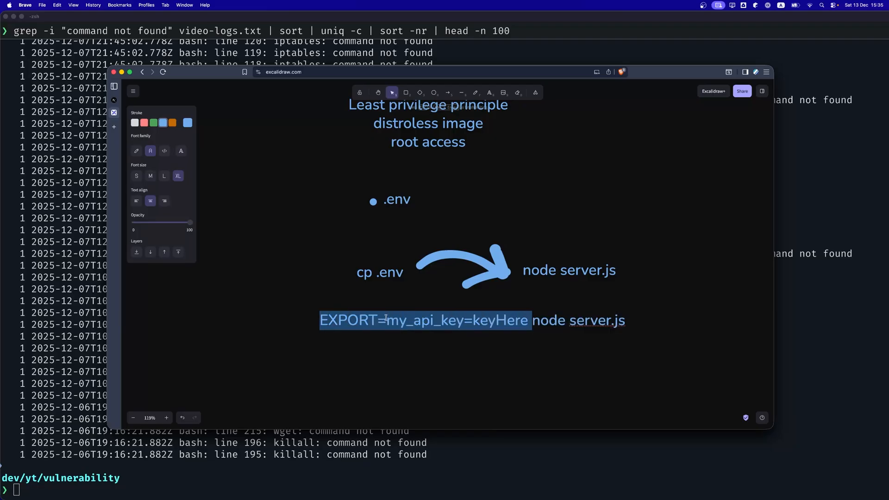
{"action": "left_click", "coordinate": [613, 320]}
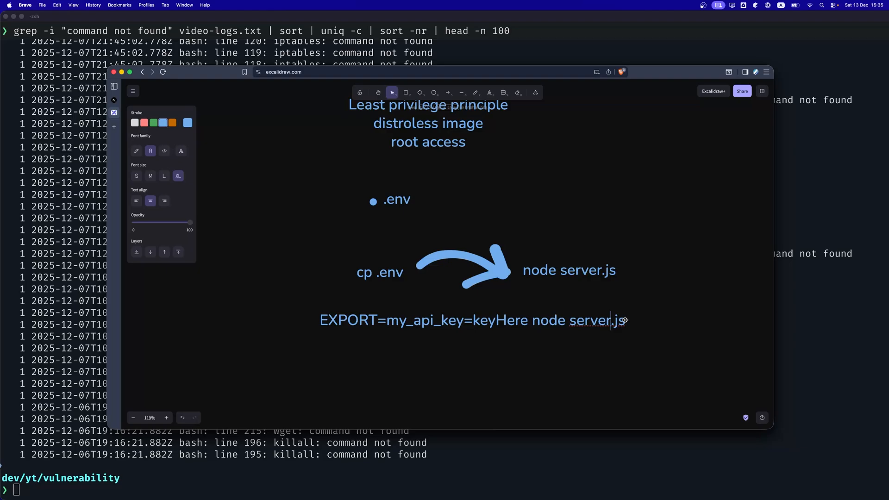
{"action": "double_click", "coordinate": [425, 321]}
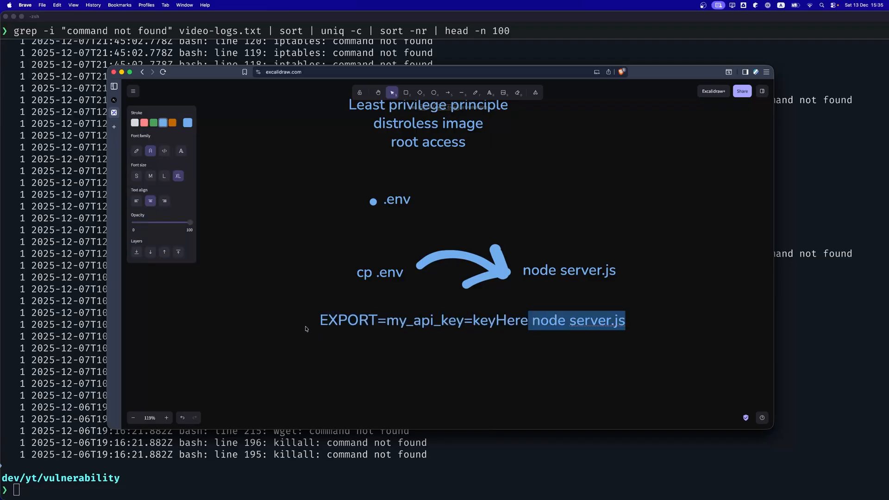
{"action": "left_click", "coordinate": [389, 327]}
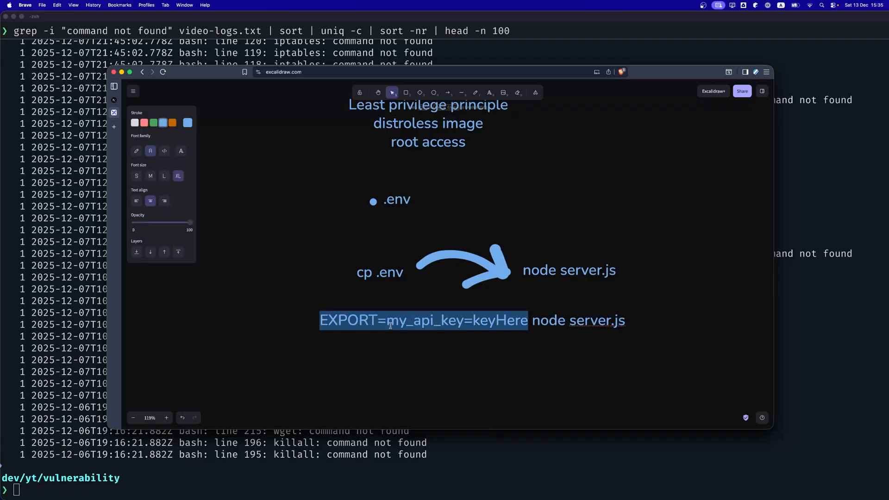
{"action": "left_click", "coordinate": [573, 226]}
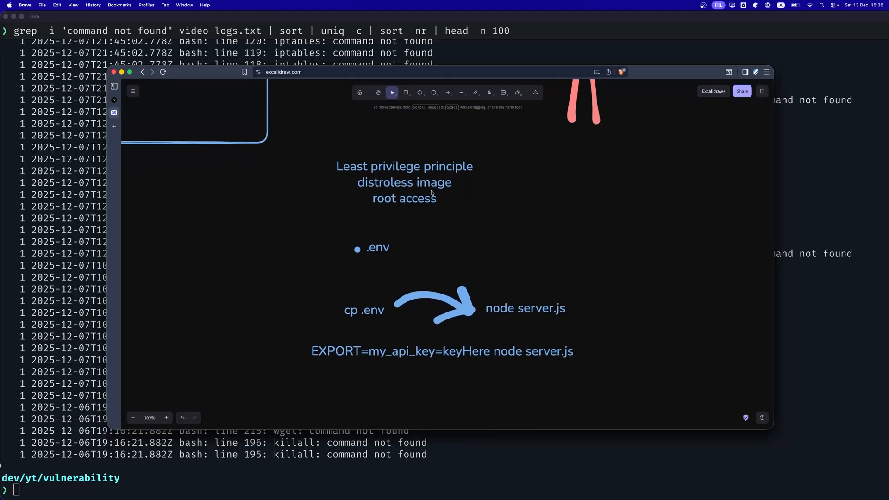
{"action": "scroll", "scroll_direction": "down", "scroll_amount": 3}
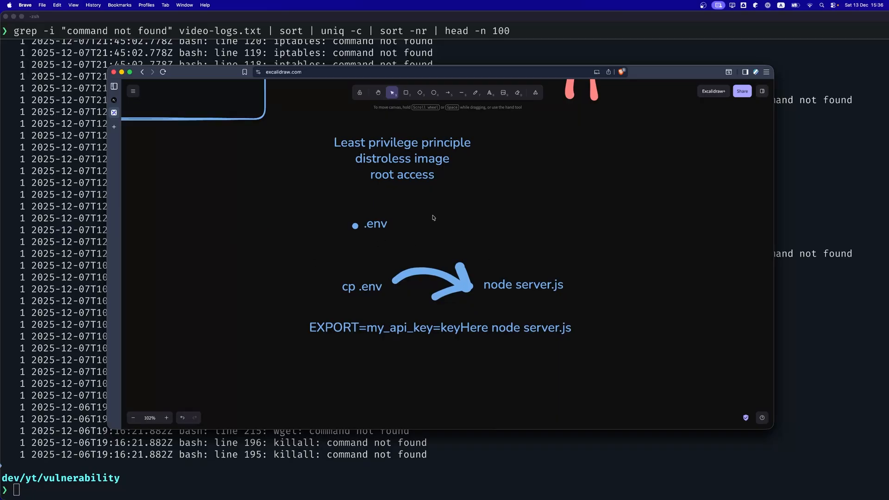
{"action": "mouse_move", "coordinate": [279, 263]}
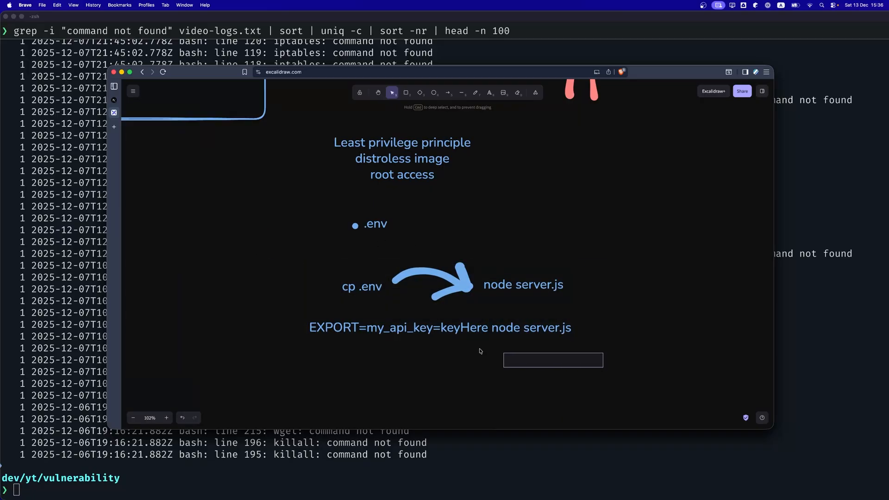
{"action": "left_click", "coordinate": [440, 328]}
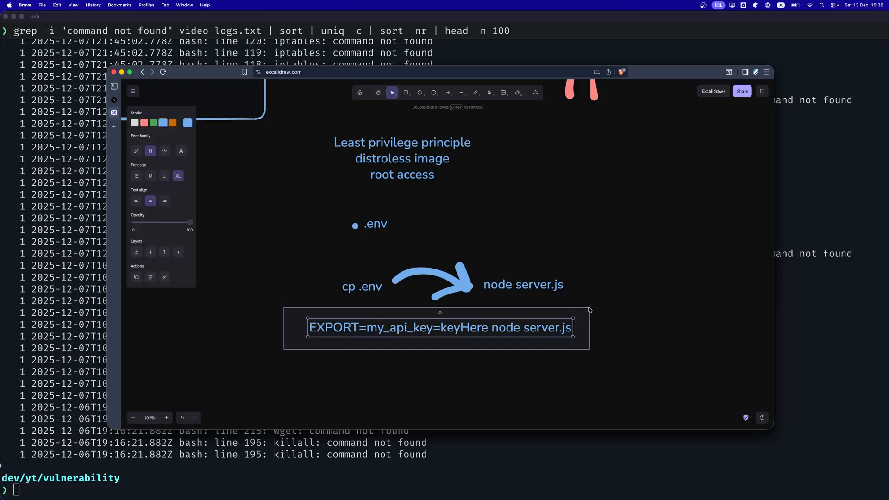
{"action": "left_click", "coordinate": [613, 354]}
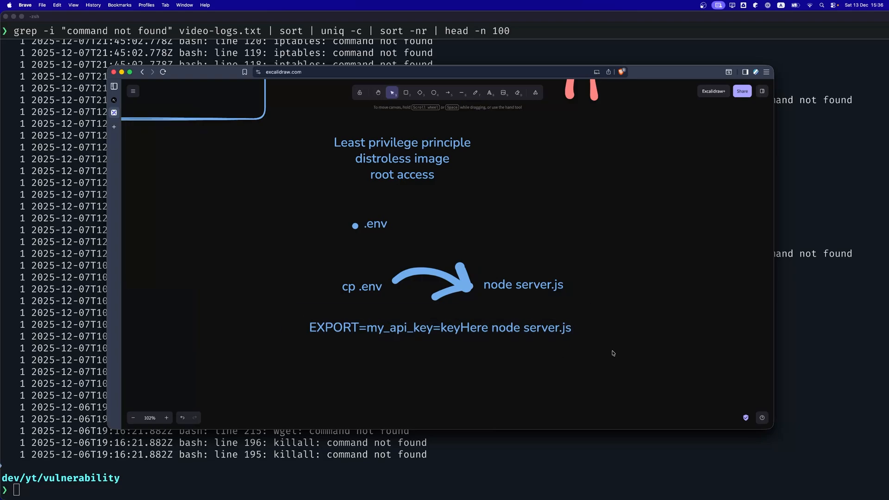
{"action": "left_click", "coordinate": [362, 287]}
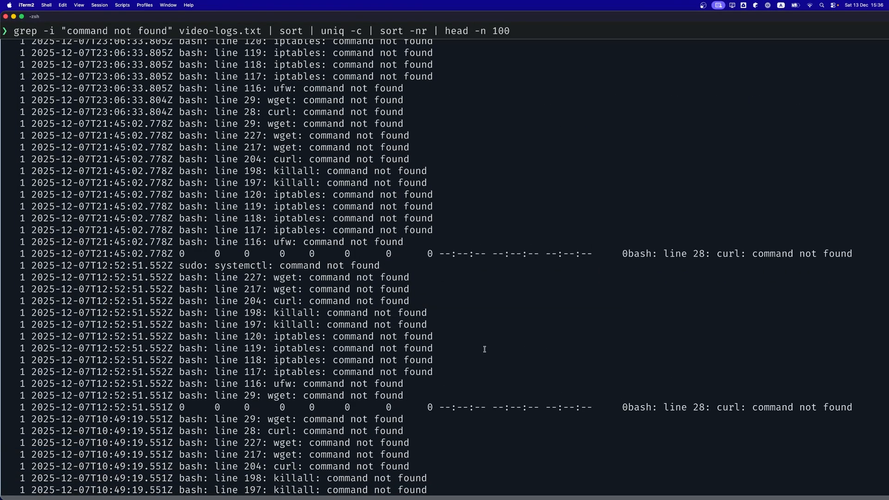
Step: Scroll through the command-not-found grep output in the terminal
{"action": "scroll", "scroll_direction": "down", "scroll_amount": 3}
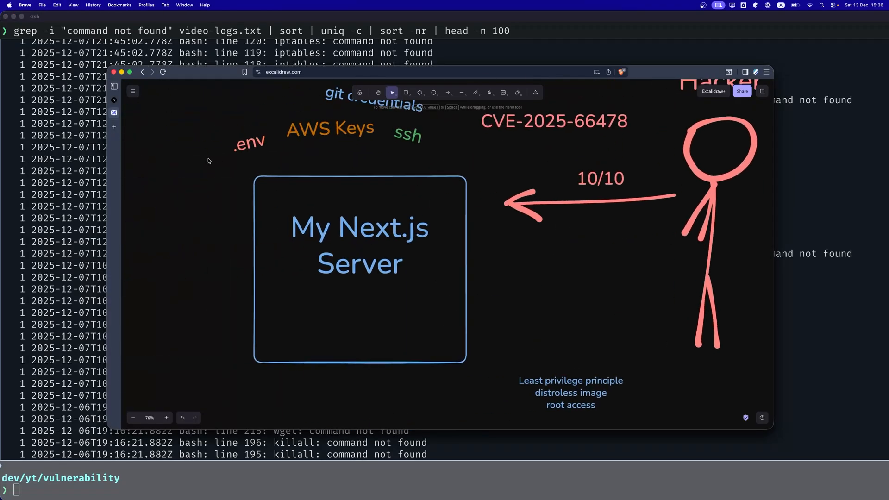
{"action": "mouse_move", "coordinate": [478, 365]}
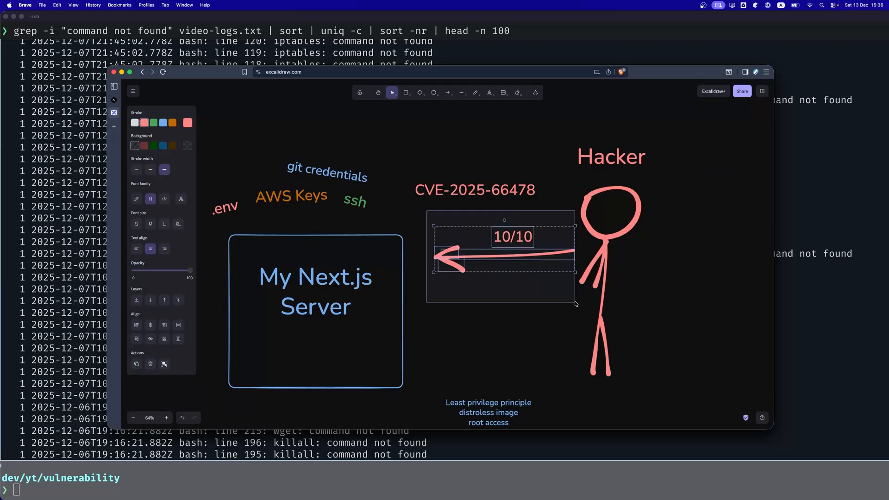
Step: Deselect the attack arrow and scroll down to view the whole Next.js attack diagram
{"action": "left_click", "coordinate": [400, 128]}
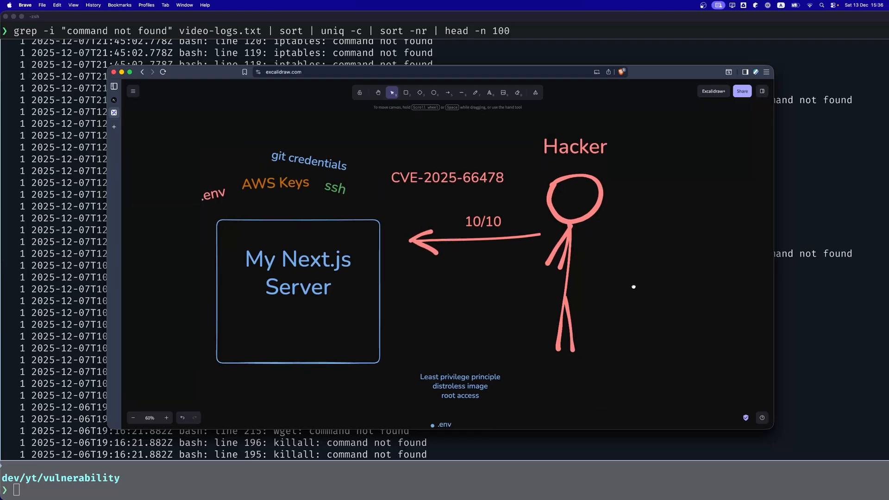
{"action": "scroll", "scroll_direction": "down", "scroll_amount": 3}
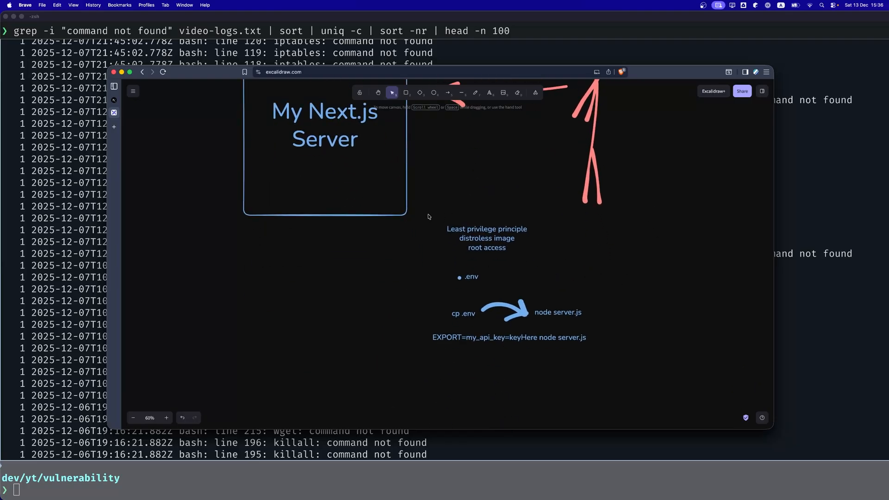